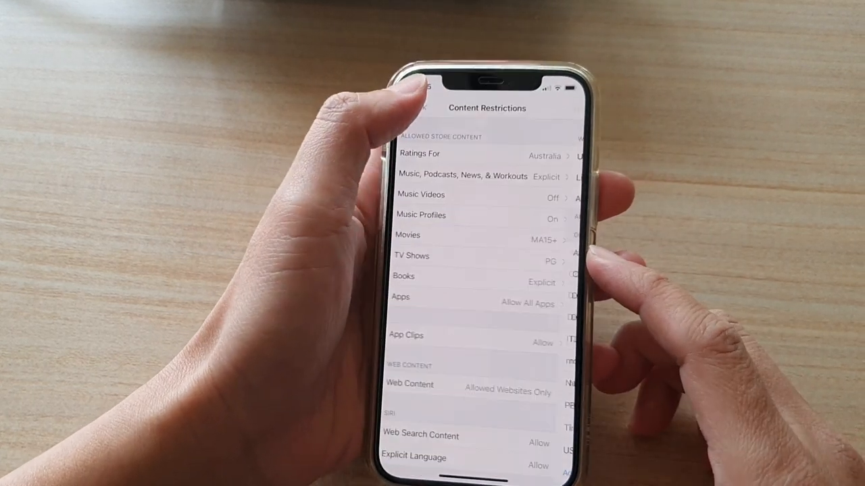
Step: Exit Settings from Content Restrictions back to the iPhone Home Screen
left_click(415, 108)
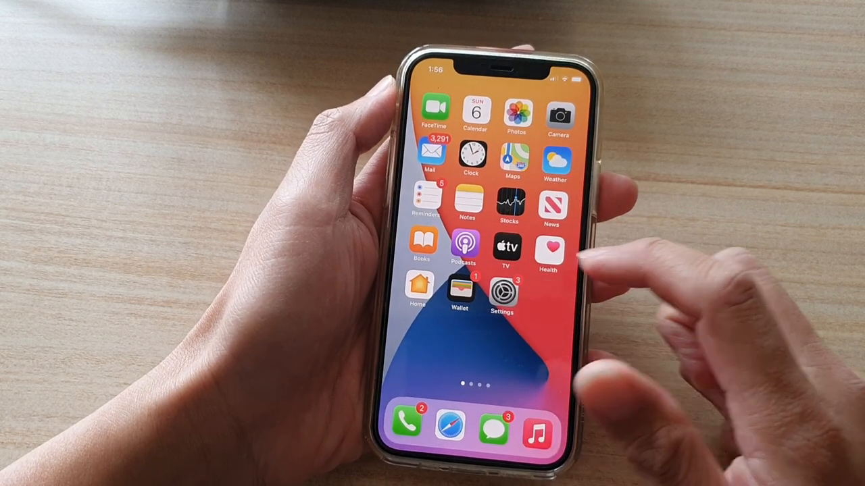
Step: Launch Settings, scroll down and enter the Screen Time page
left_click(502, 292)
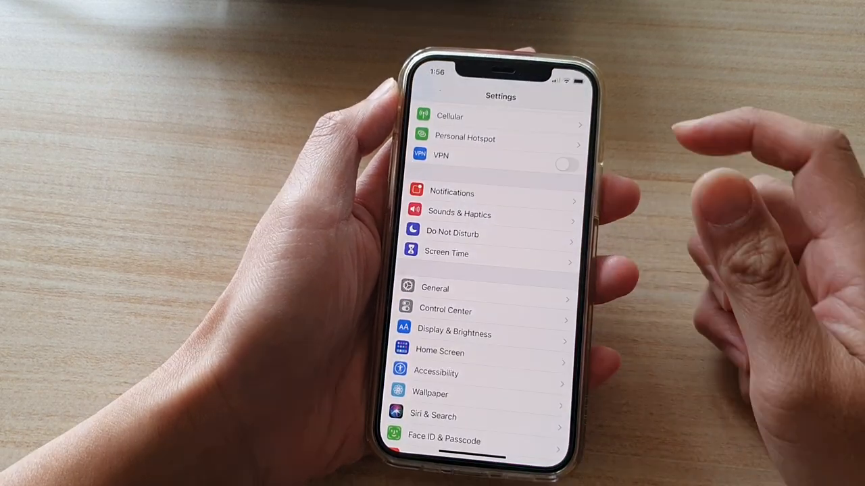
scroll("down", 3)
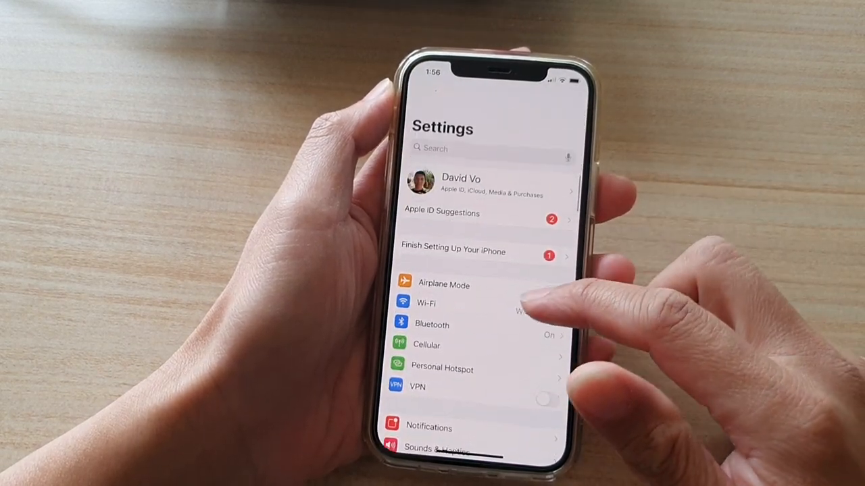
scroll("down", 3)
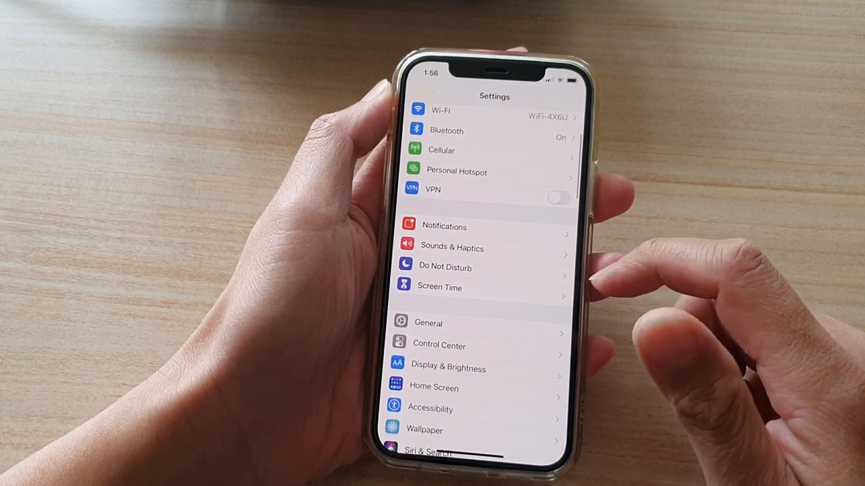
left_click(439, 287)
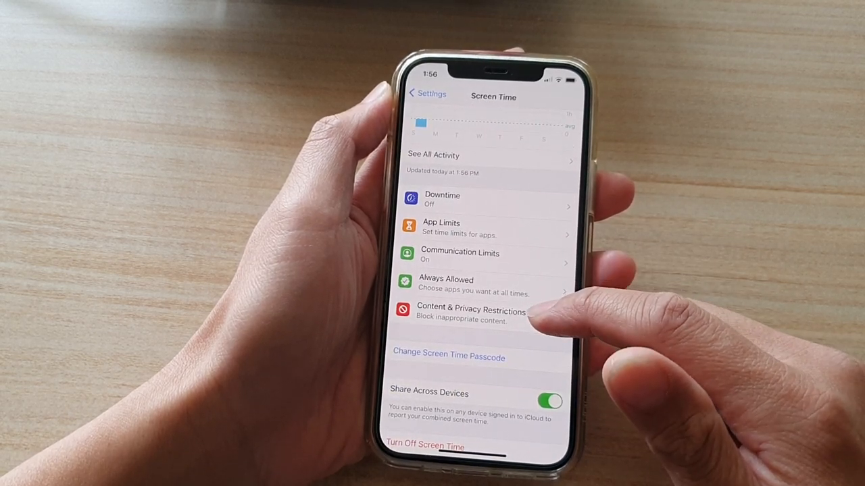
Step: Enter Content & Privacy Restrictions to reach the Content Restrictions page
left_click(471, 315)
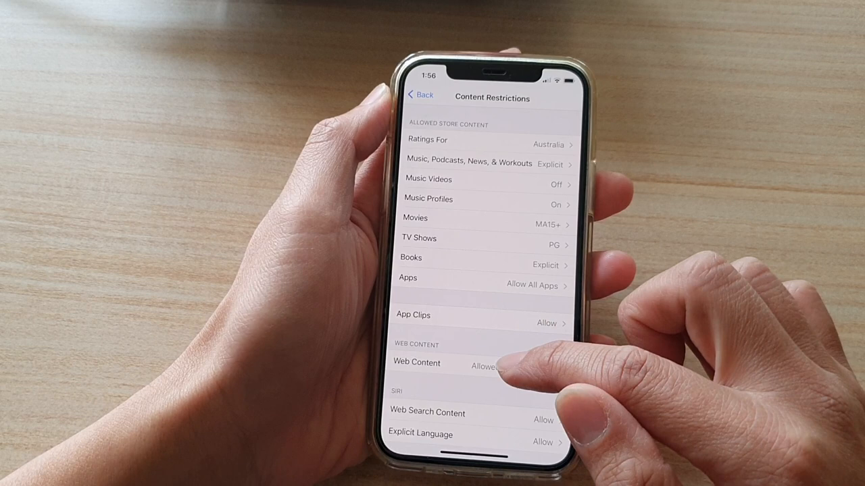
Step: Set Web Content to Limit Adult Websites
left_click(416, 362)
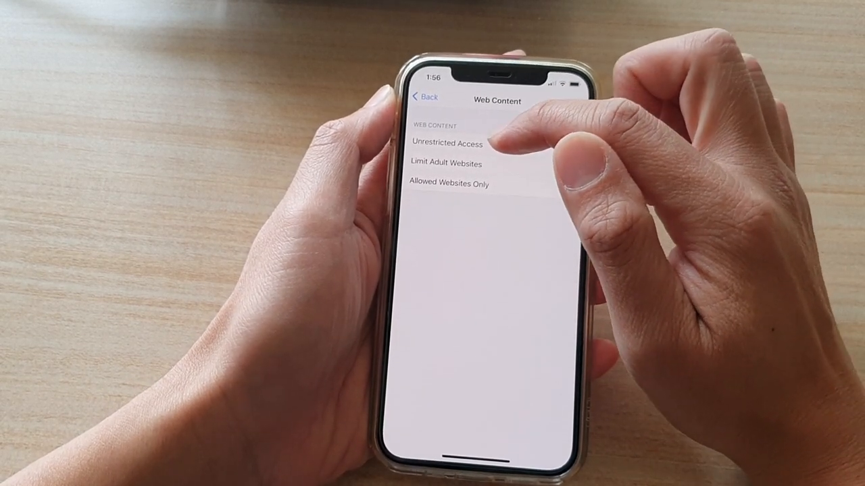
left_click(446, 144)
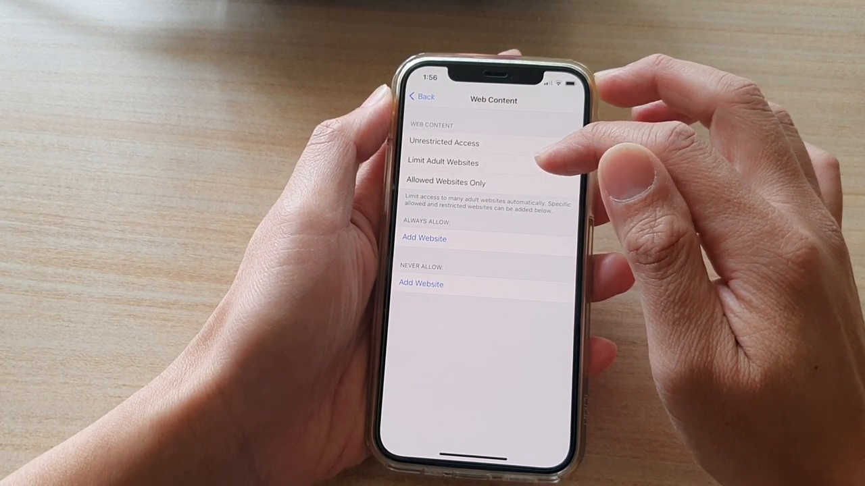
Step: Return to Content Restrictions, where Web Content shows Limit Adult Websites
left_click(442, 162)
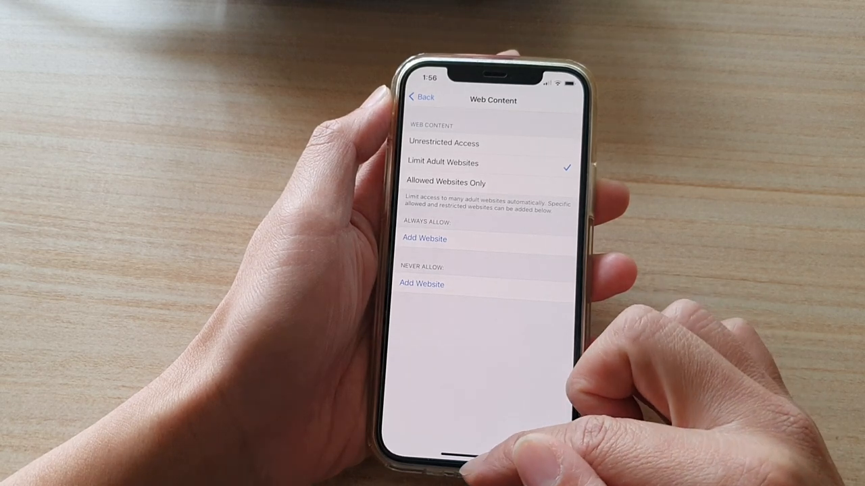
left_click(421, 98)
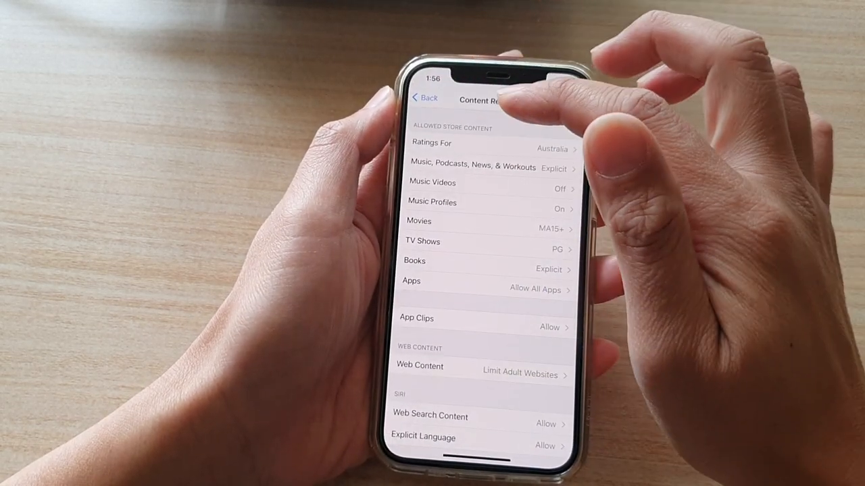